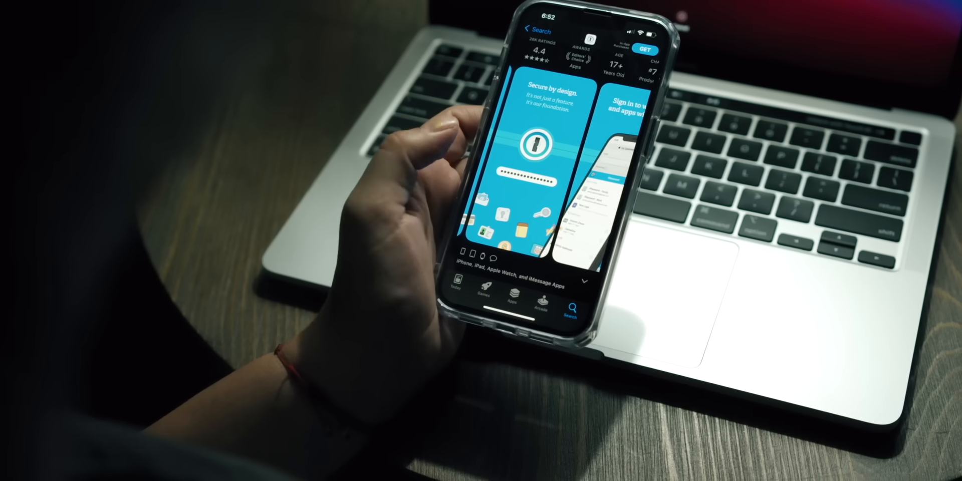
pyautogui.hscroll(-3)
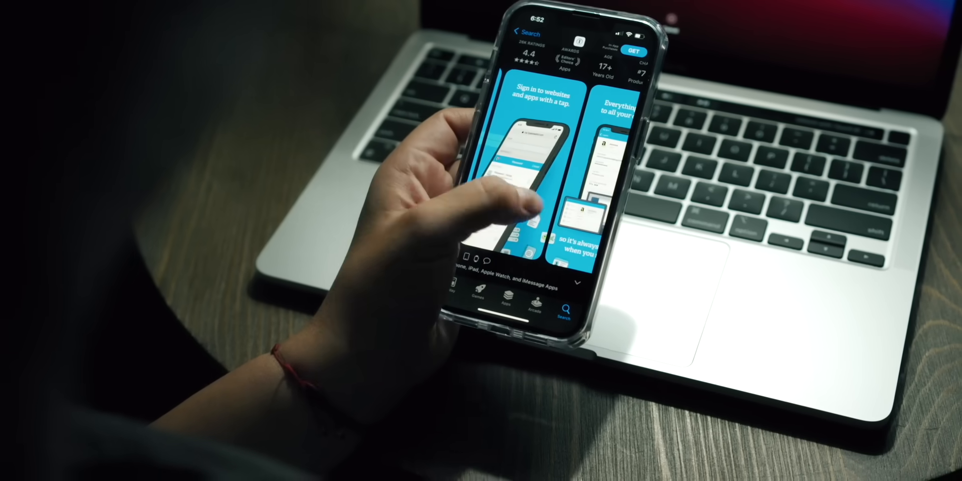
pyautogui.hscroll(-3)
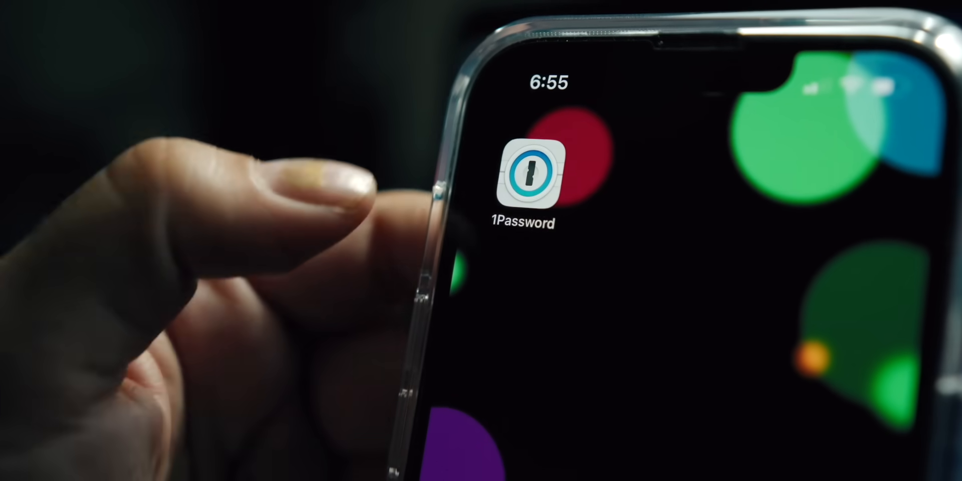
pyautogui.click(531, 176)
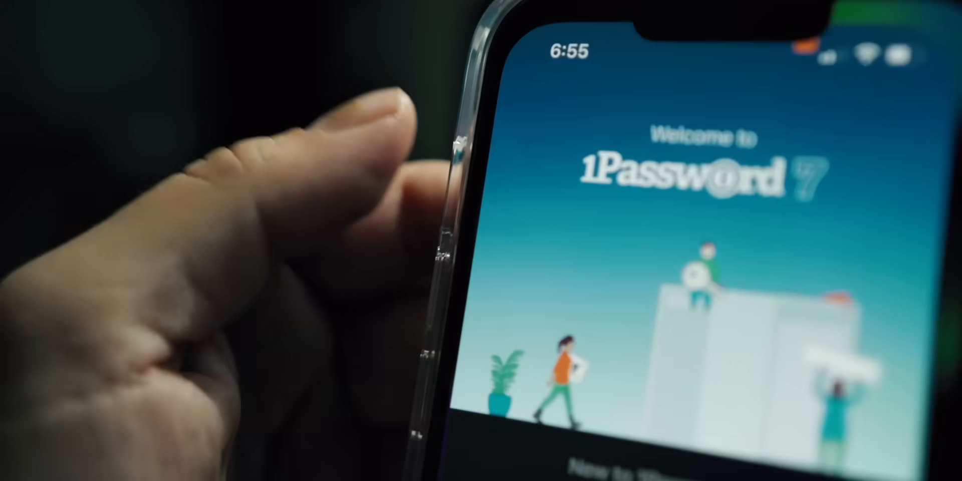